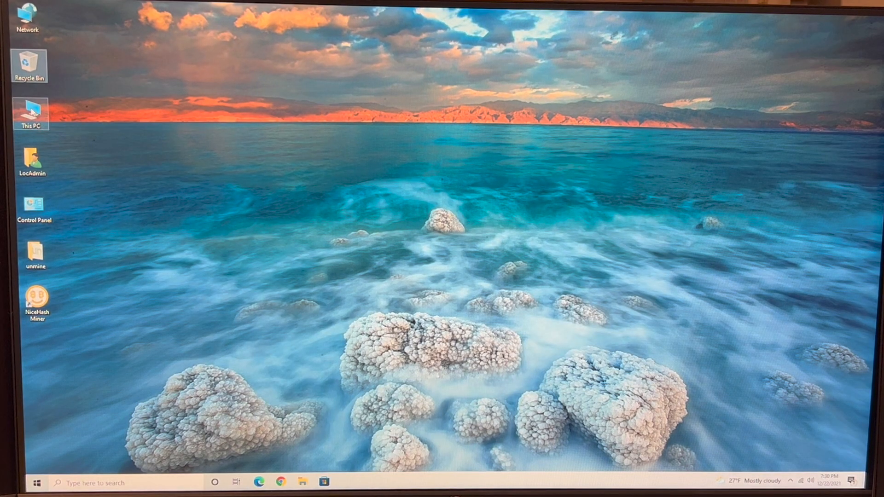
{"action": "mouse_move", "coordinate": [30, 112]}
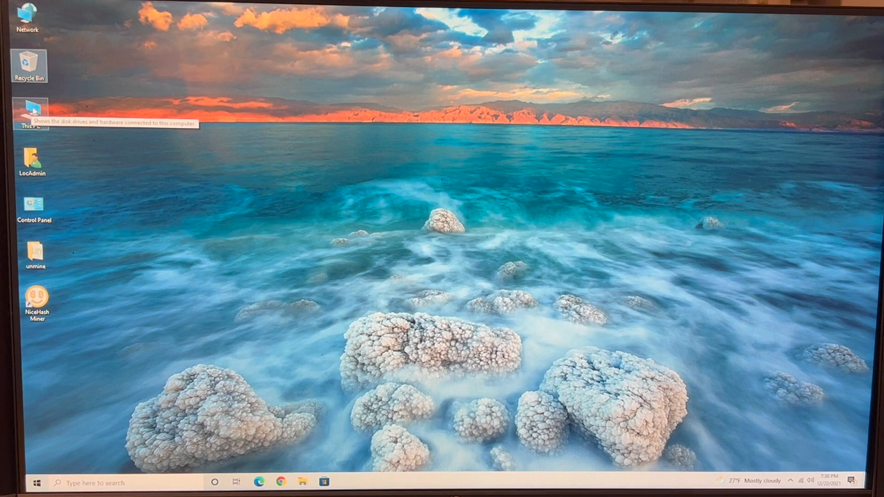
- Navigate from This PC into the Apple iPhone's Internal Storage and its DCIM folder
{"action": "double_click", "coordinate": [30, 108]}
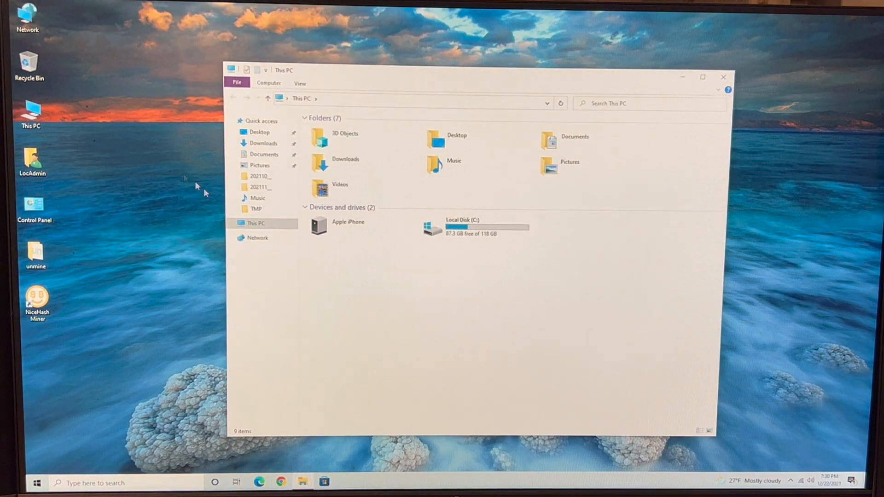
{"action": "left_click", "coordinate": [475, 226]}
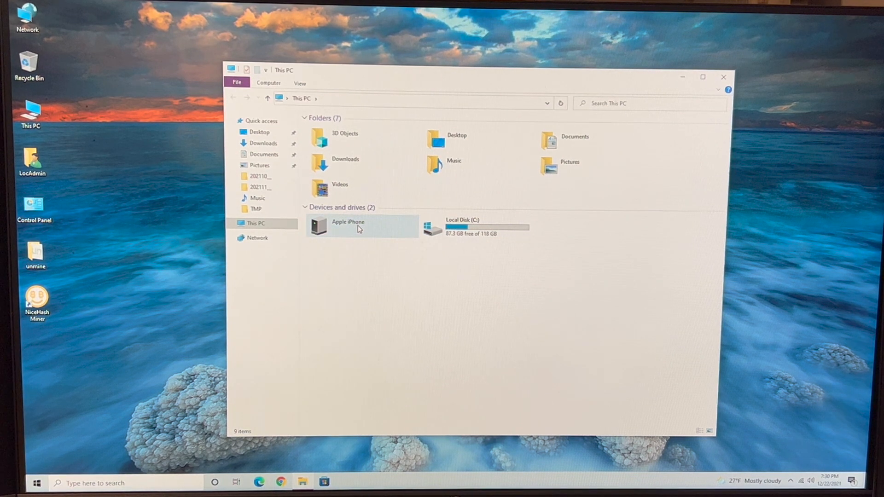
{"action": "double_click", "coordinate": [348, 225]}
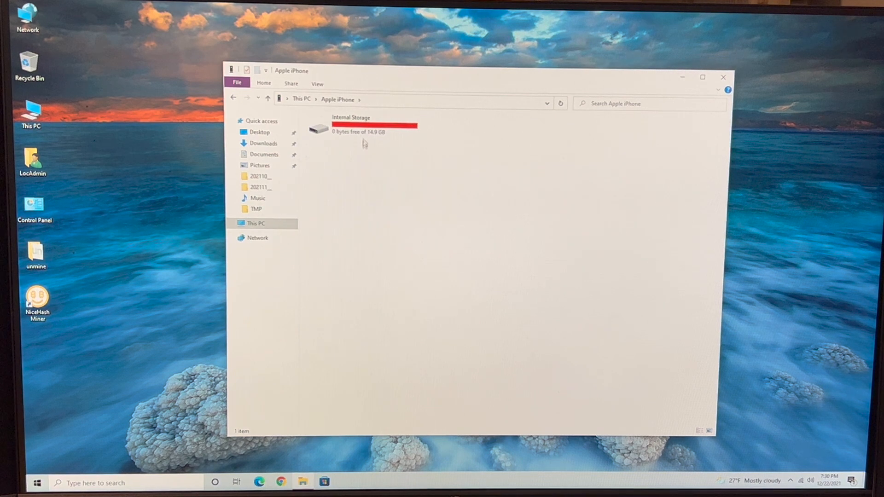
{"action": "double_click", "coordinate": [350, 128]}
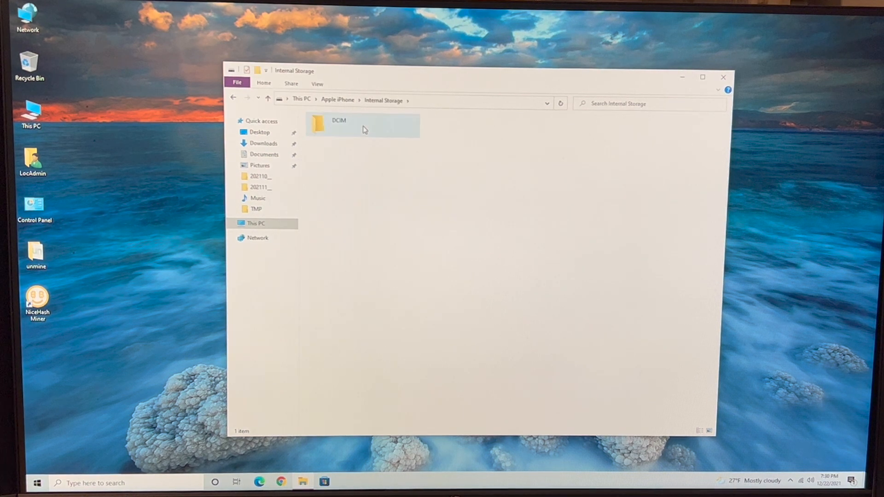
{"action": "double_click", "coordinate": [338, 124]}
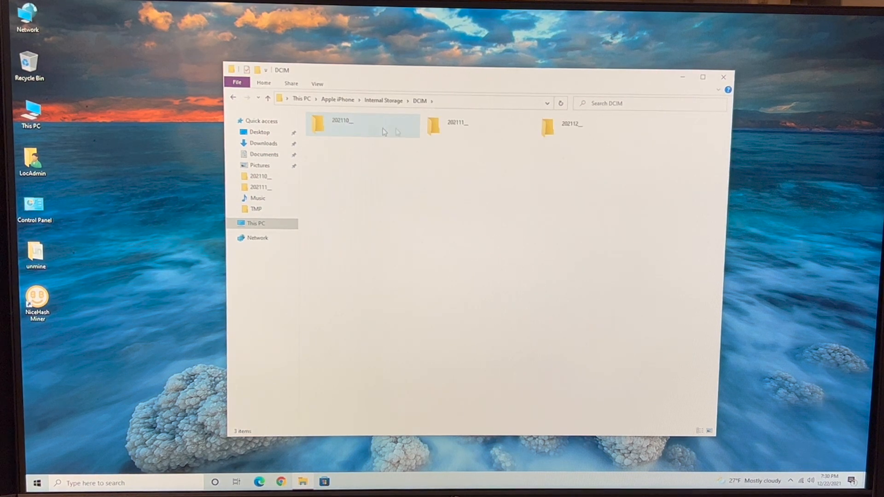
- Enter the 202111__ month folder and select the IMG_1349 spiral-pastry photo
{"action": "left_click", "coordinate": [457, 126]}
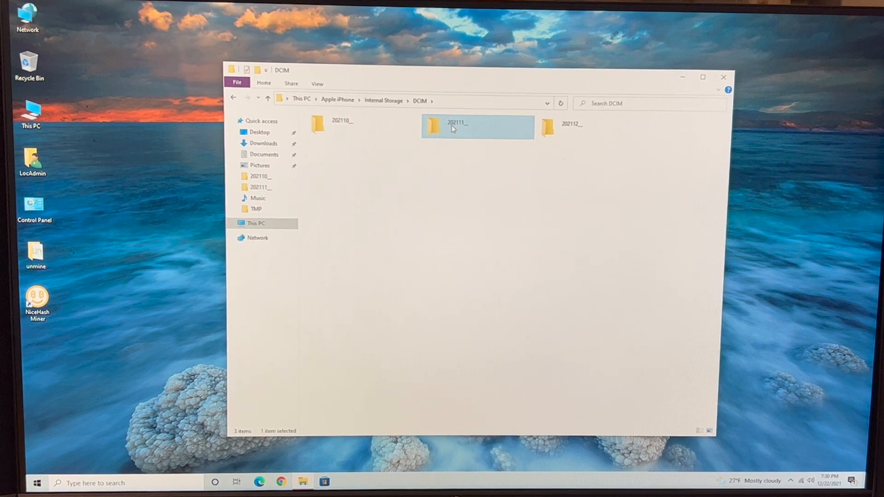
{"action": "double_click", "coordinate": [478, 126]}
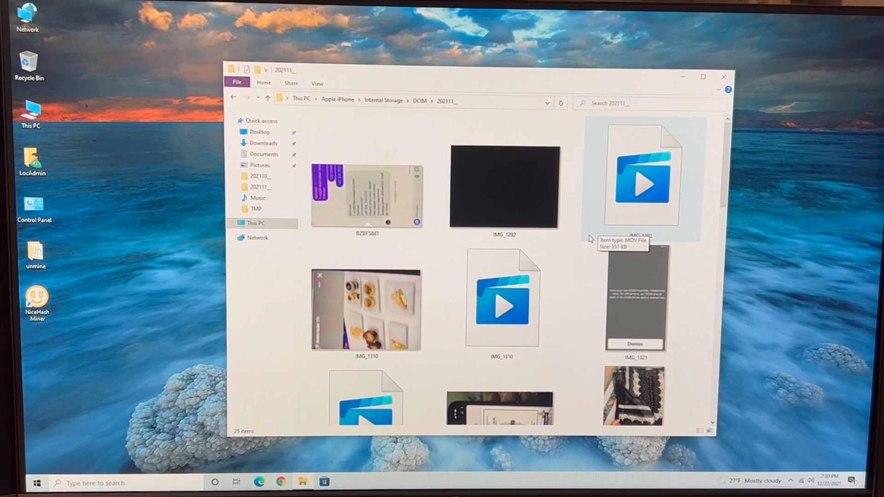
{"action": "scroll", "scroll_direction": "down", "scroll_amount": 3}
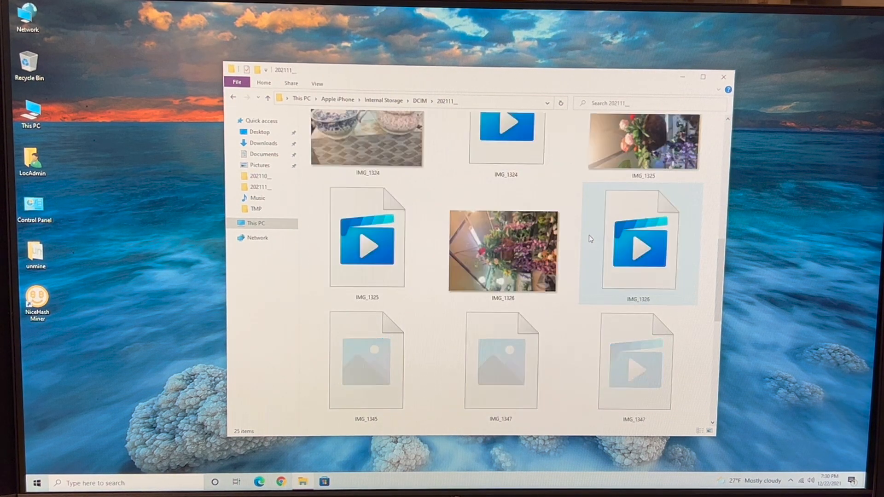
{"action": "scroll", "scroll_direction": "down", "scroll_amount": 3}
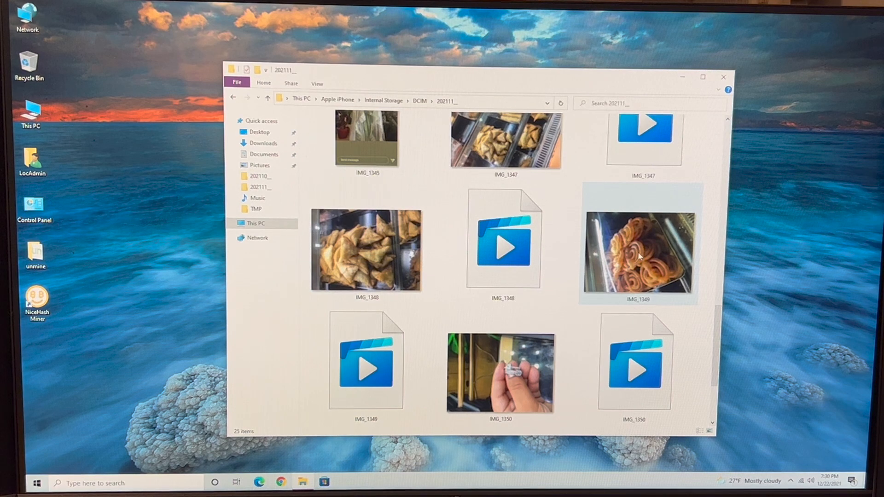
{"action": "left_click", "coordinate": [636, 252]}
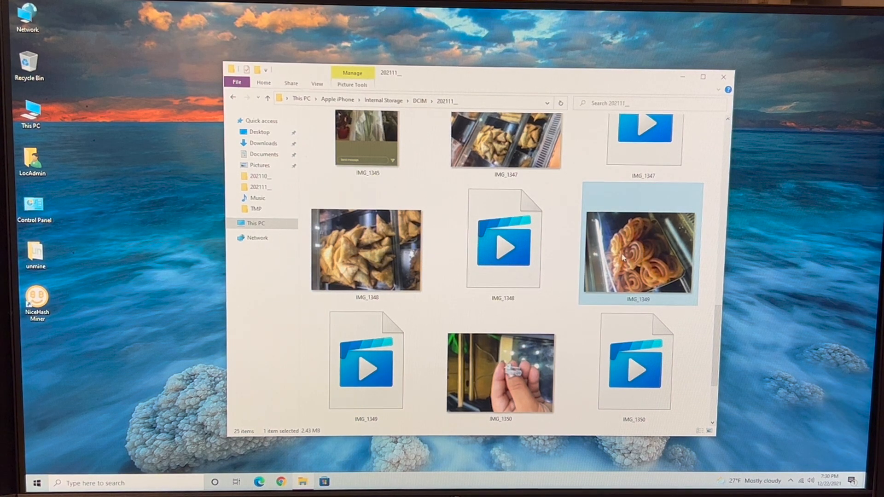
{"action": "mouse_move", "coordinate": [661, 229]}
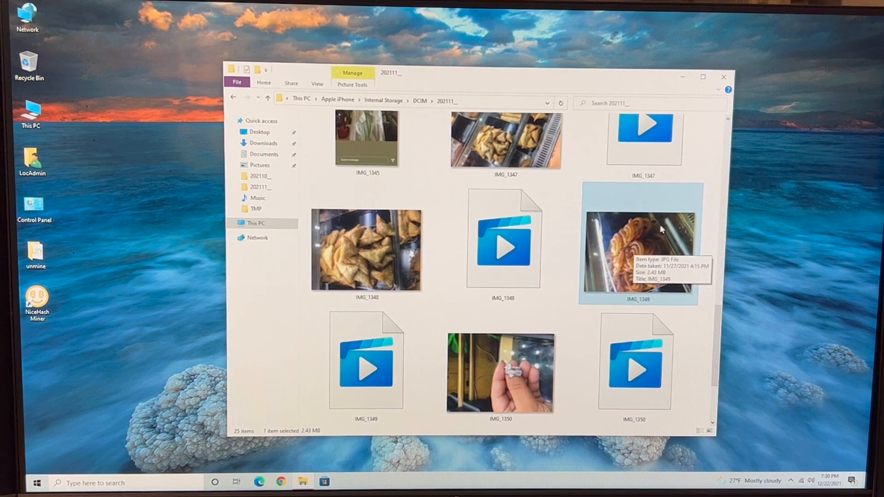
{"action": "mouse_move", "coordinate": [667, 230]}
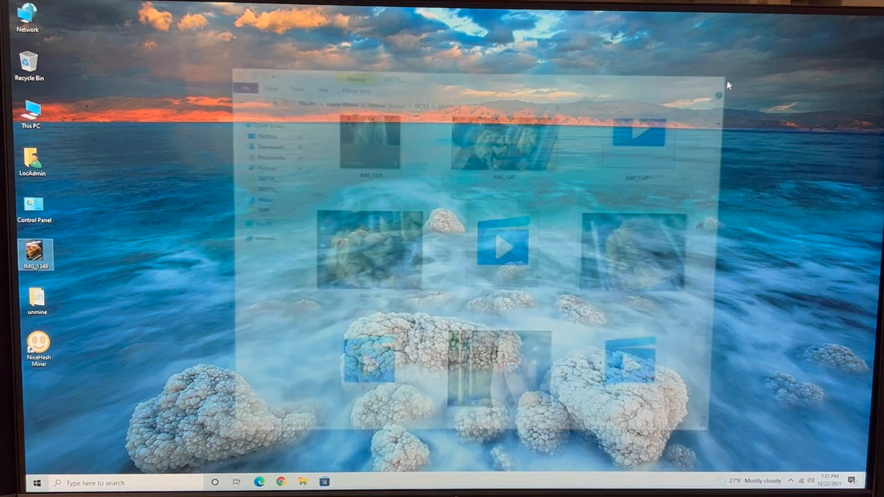
- View the desktop copy of IMG_1349 full-size in Microsoft Photos
{"action": "left_click", "coordinate": [717, 95]}
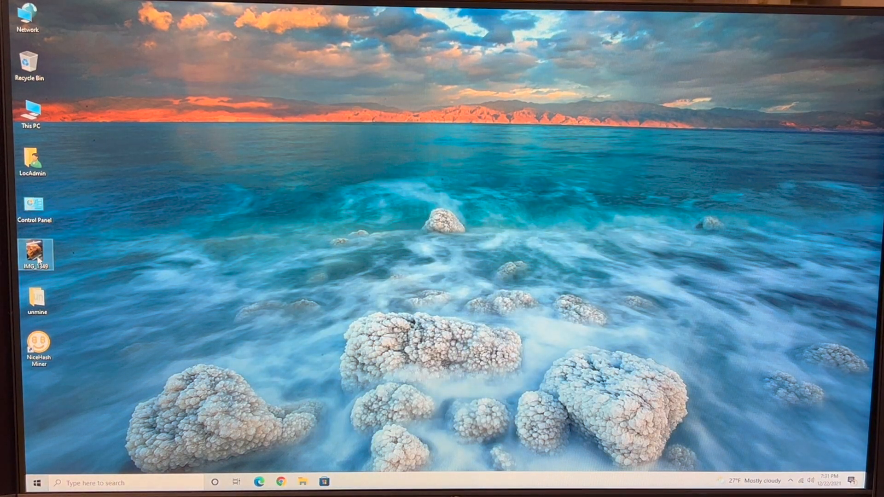
{"action": "double_click", "coordinate": [36, 252]}
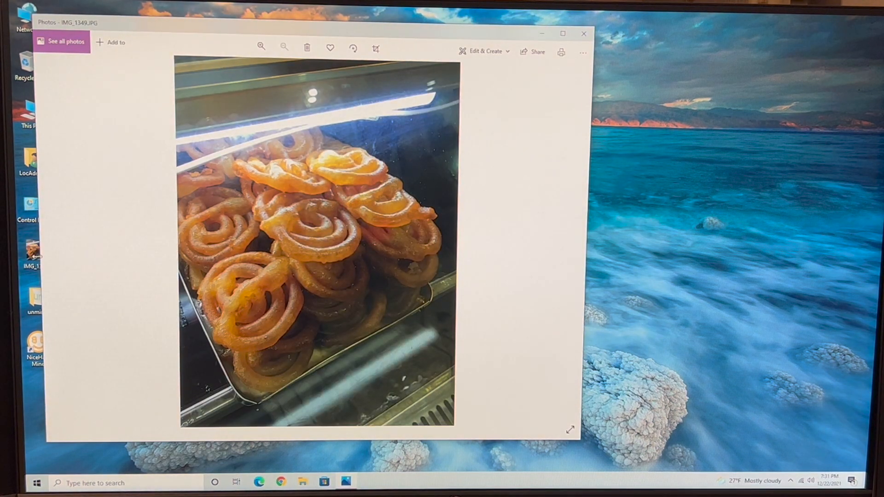
{"action": "mouse_move", "coordinate": [562, 254]}
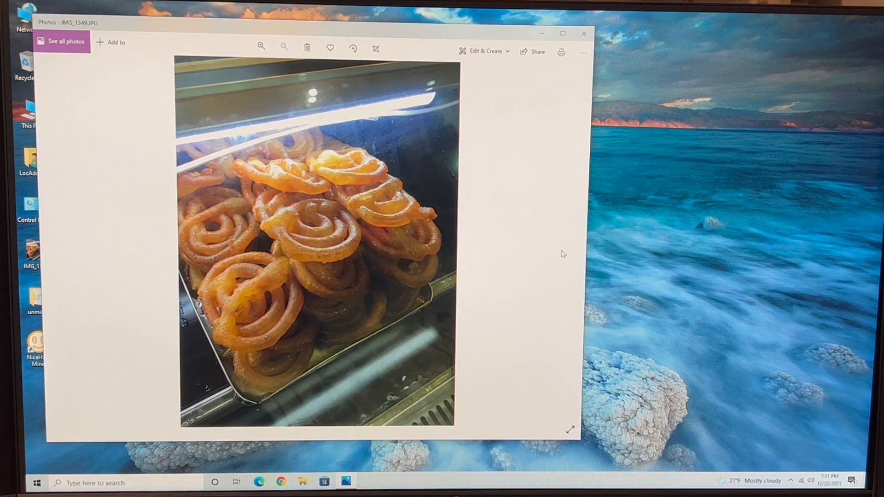